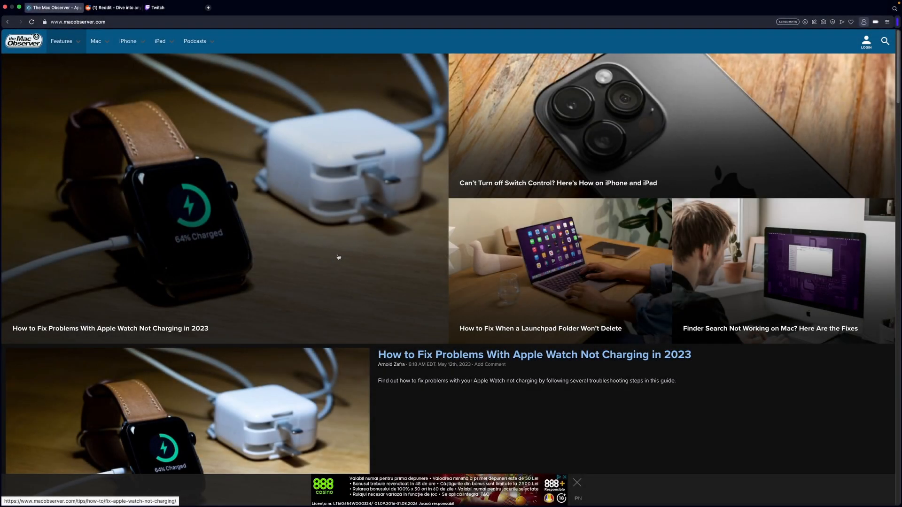
Step: Scroll down through The Mac Observer page content
scroll("down", 3)
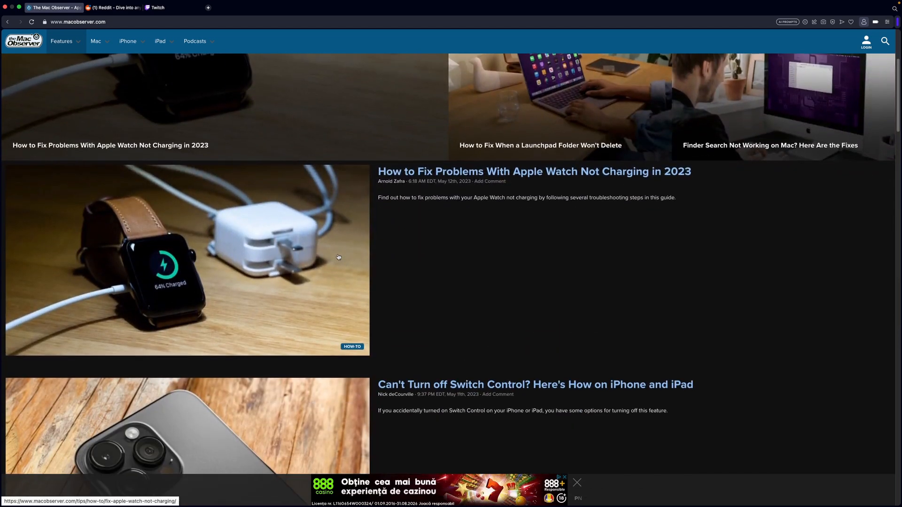
scroll("down", 3)
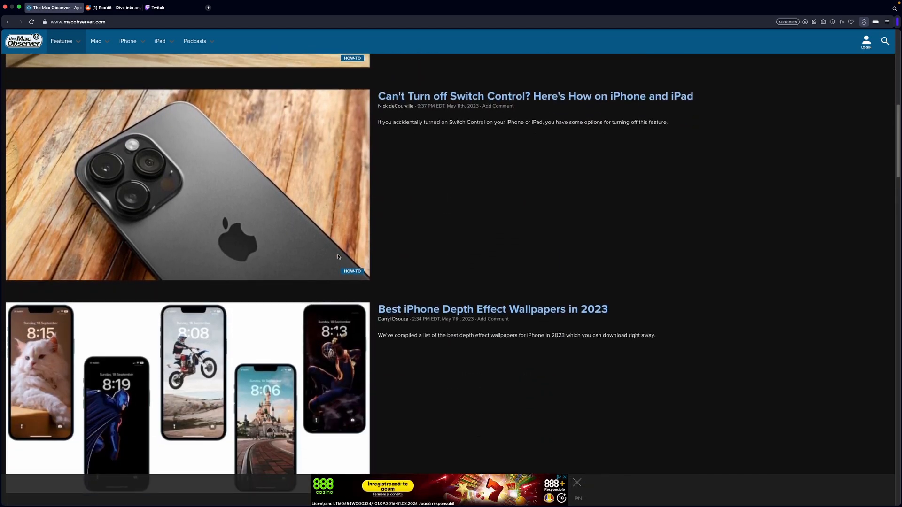
scroll("down", 3)
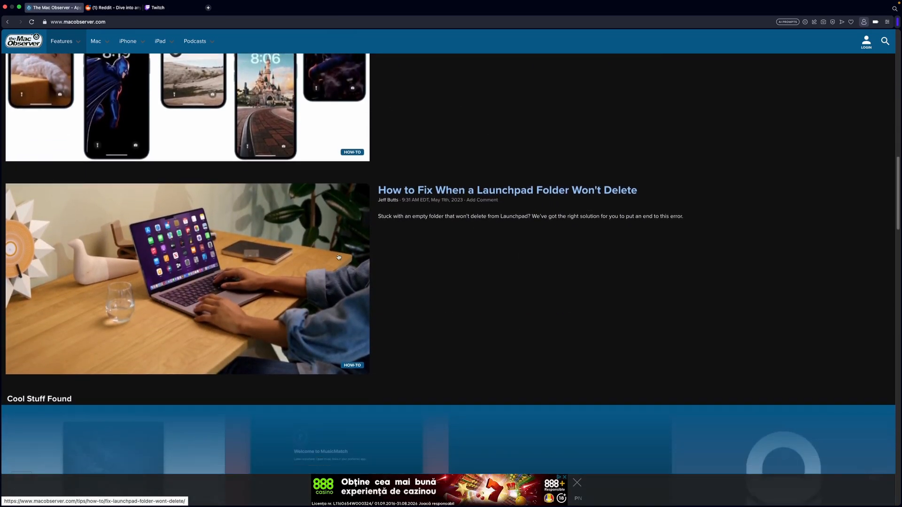
scroll("down", 3)
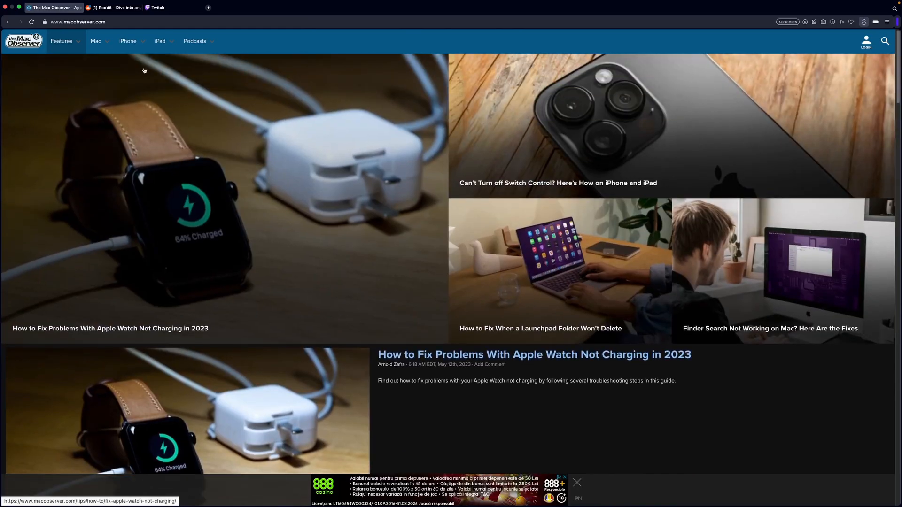
Step: Switch among the Reddit, Twitch, new Speed Dial and Mac Observer tabs before closing the extras
left_click(114, 7)
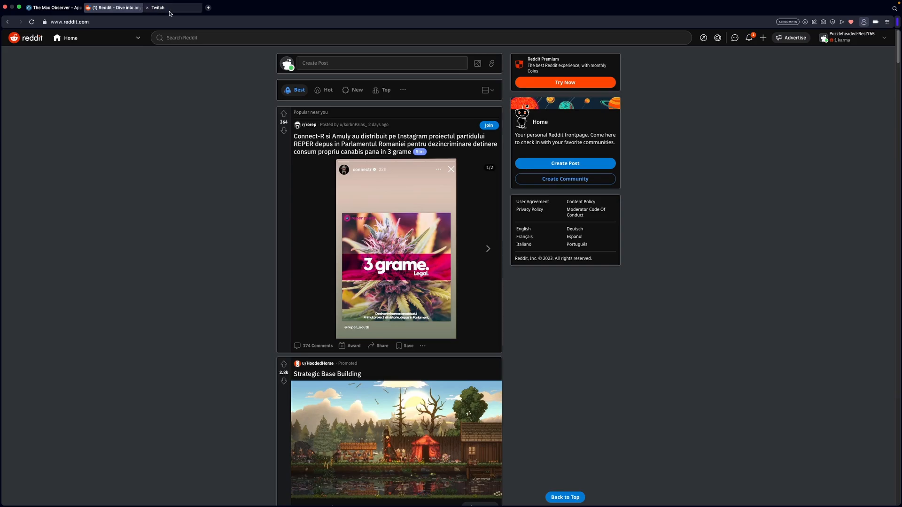
left_click(166, 7)
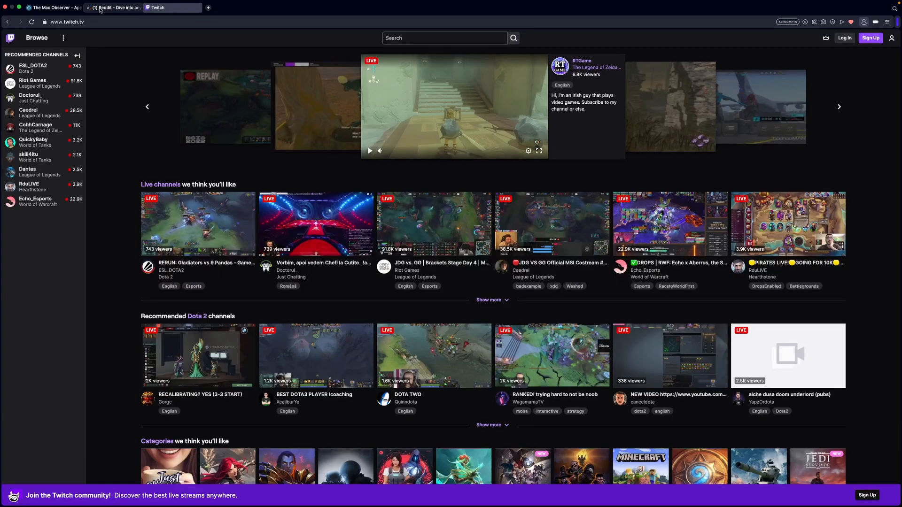
left_click(112, 8)
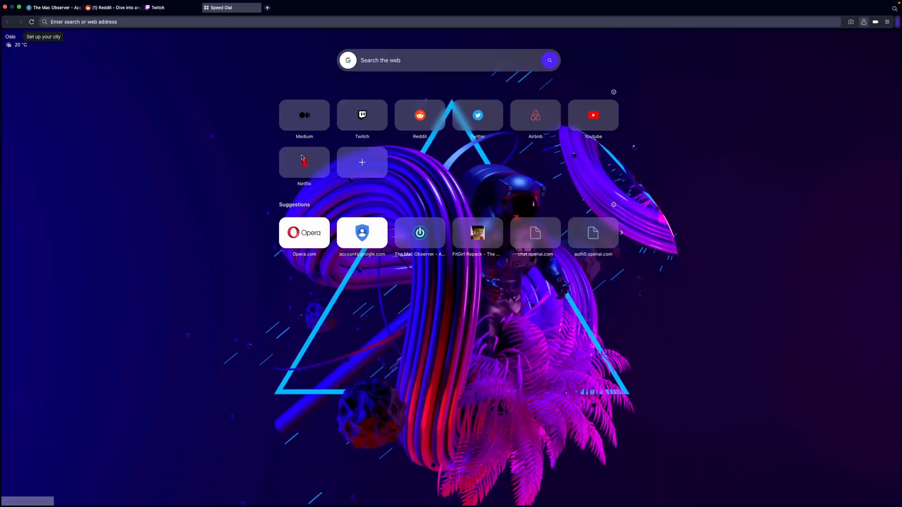
mouse_move(419, 114)
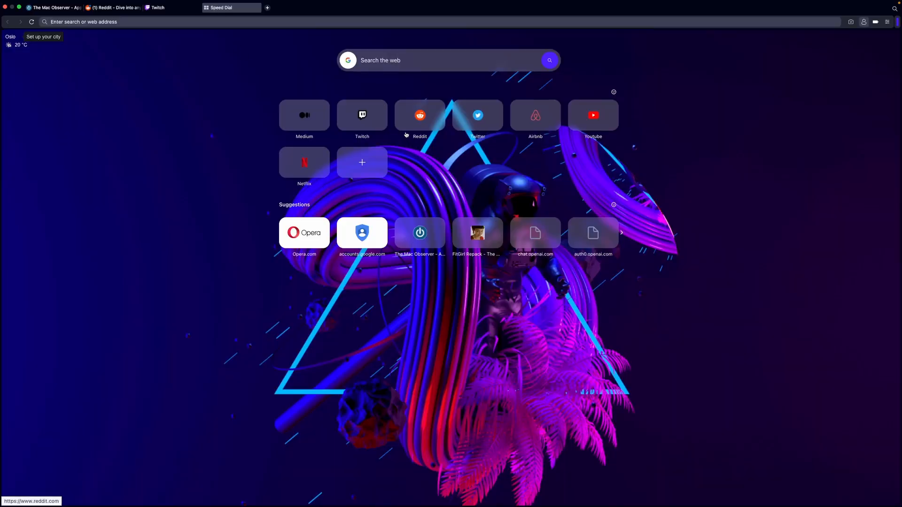
left_click(157, 8)
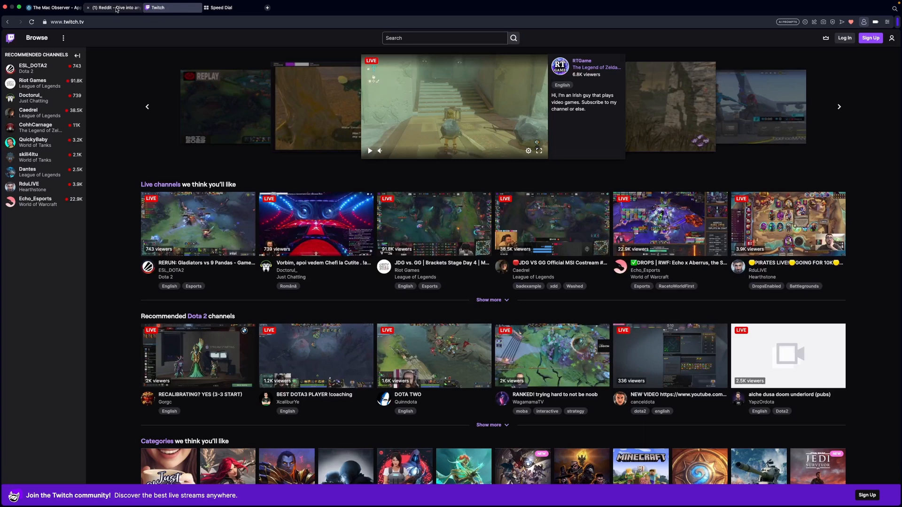
left_click(113, 8)
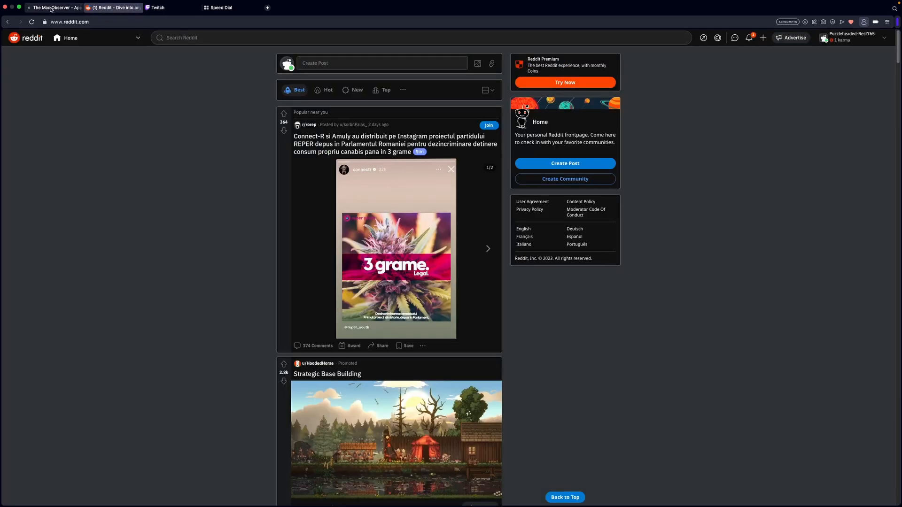
left_click(54, 8)
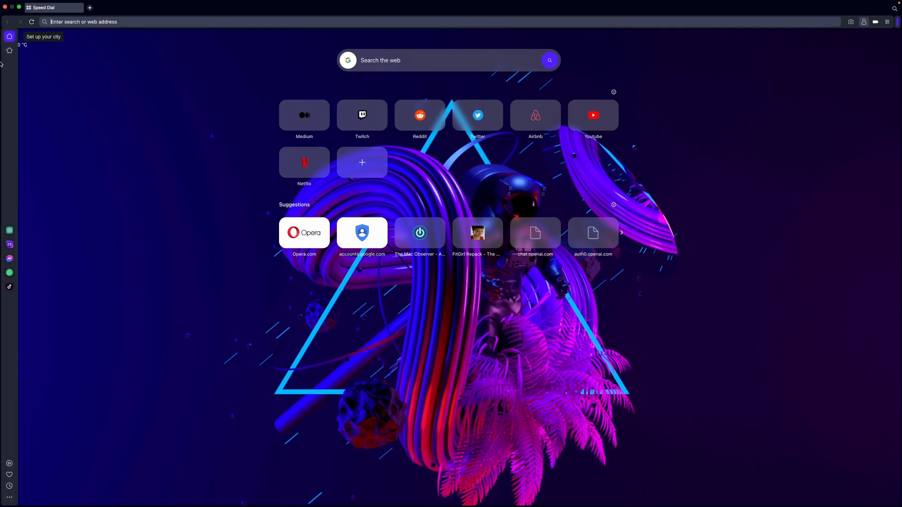
mouse_move(9, 231)
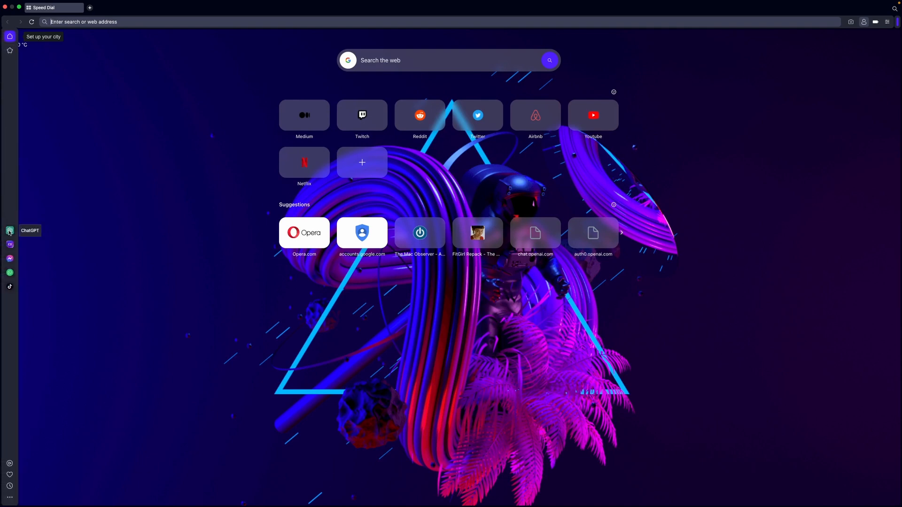
mouse_move(10, 244)
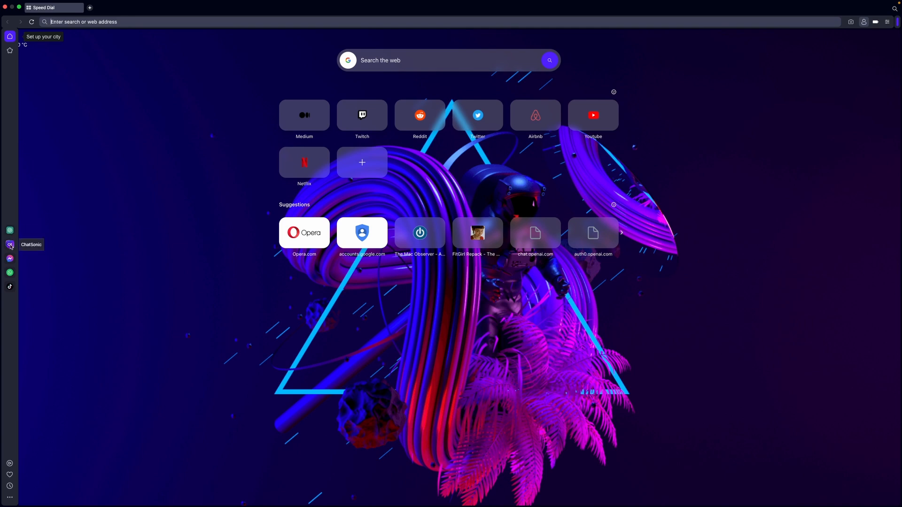
left_click(10, 244)
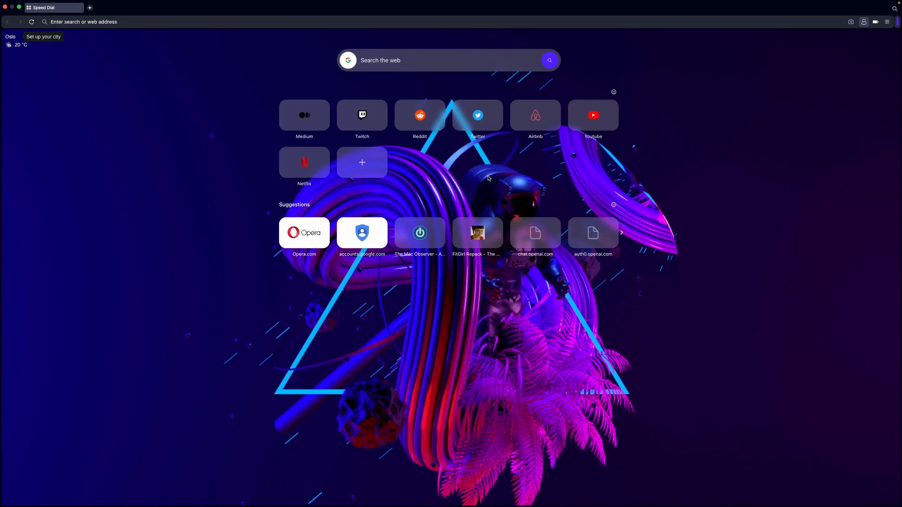
mouse_move(248, 114)
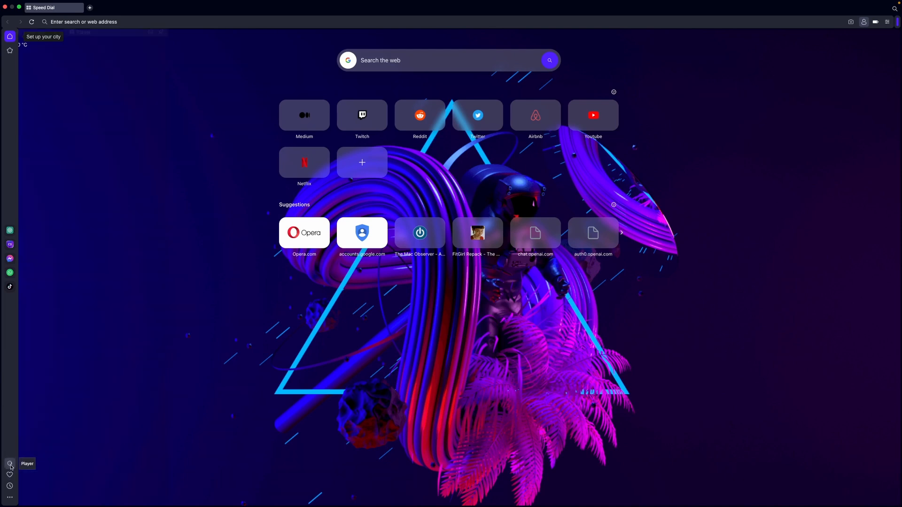
left_click(10, 464)
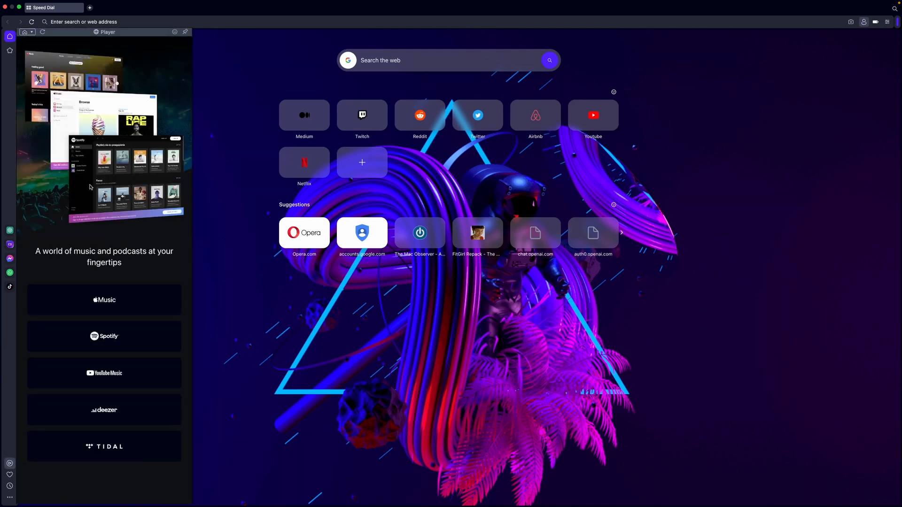
mouse_move(127, 310)
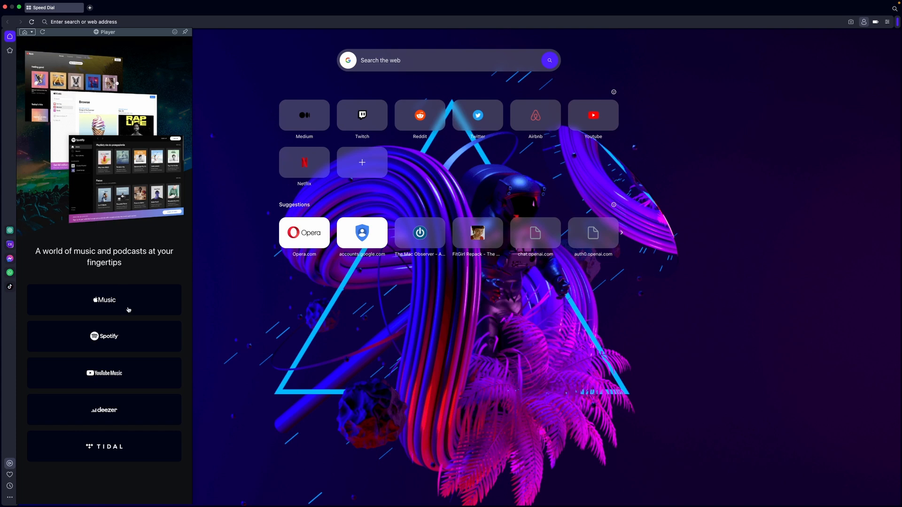
mouse_move(126, 383)
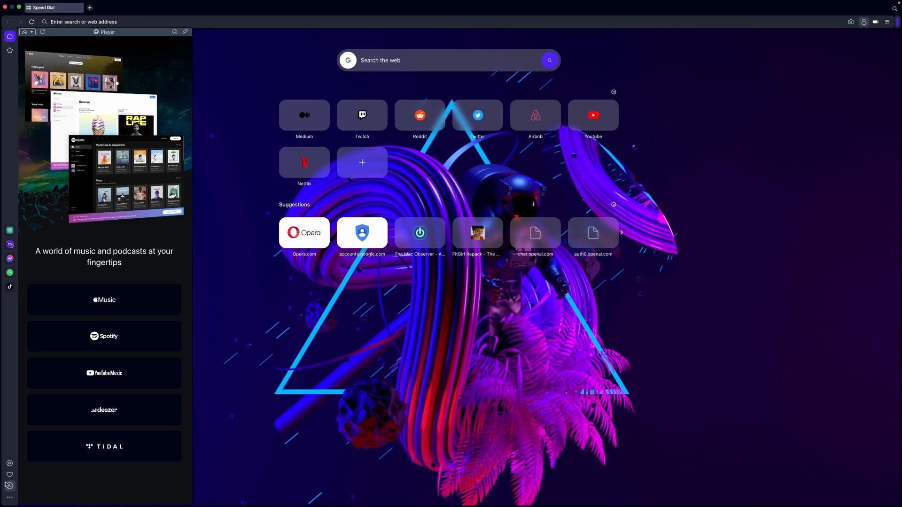
left_click(9, 485)
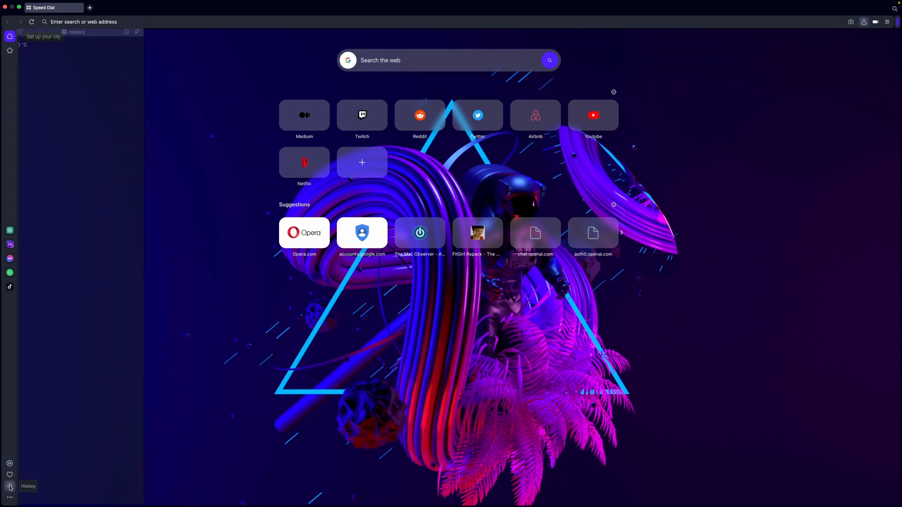
left_click(9, 474)
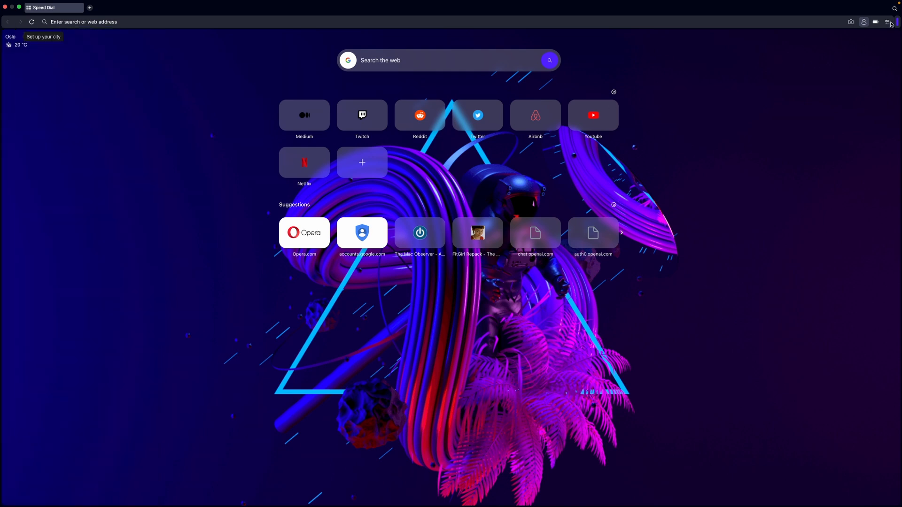
Step: Browse the Easy Setup panel, scrolling down to its wallpaper options
left_click(887, 21)
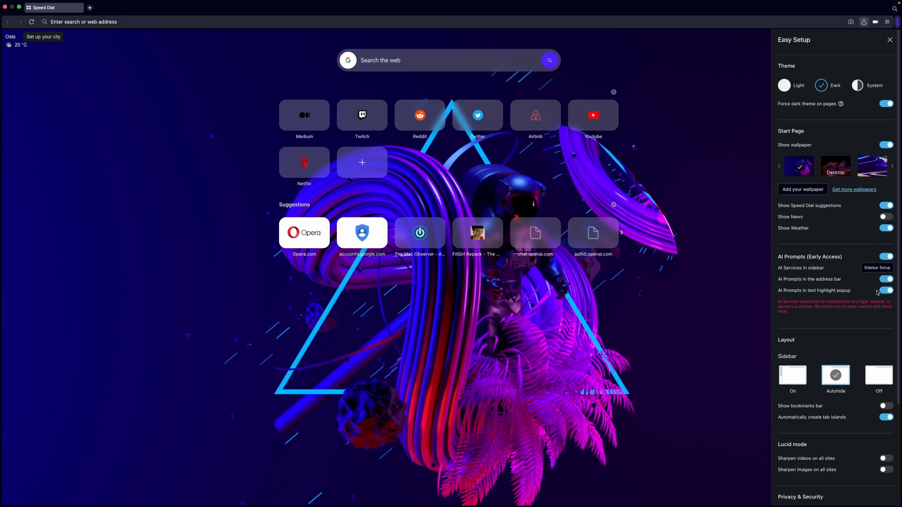
scroll("down", 3)
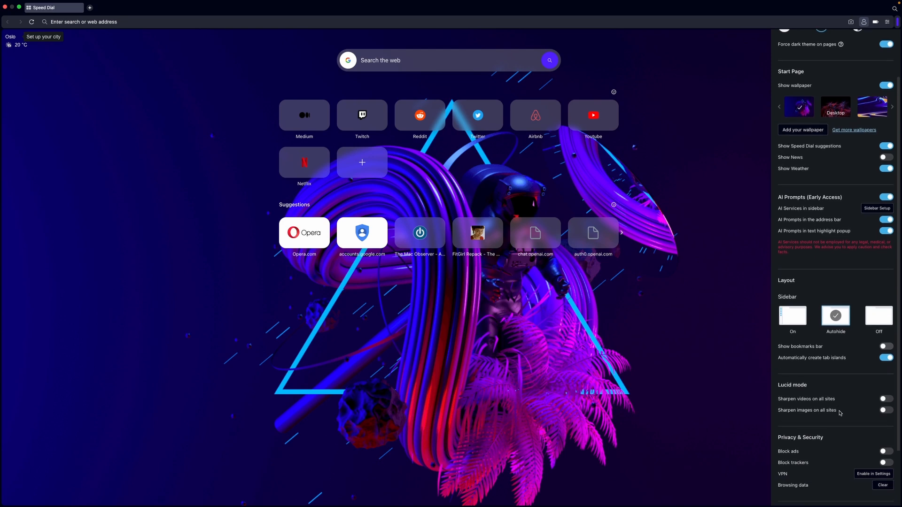
scroll("down", 3)
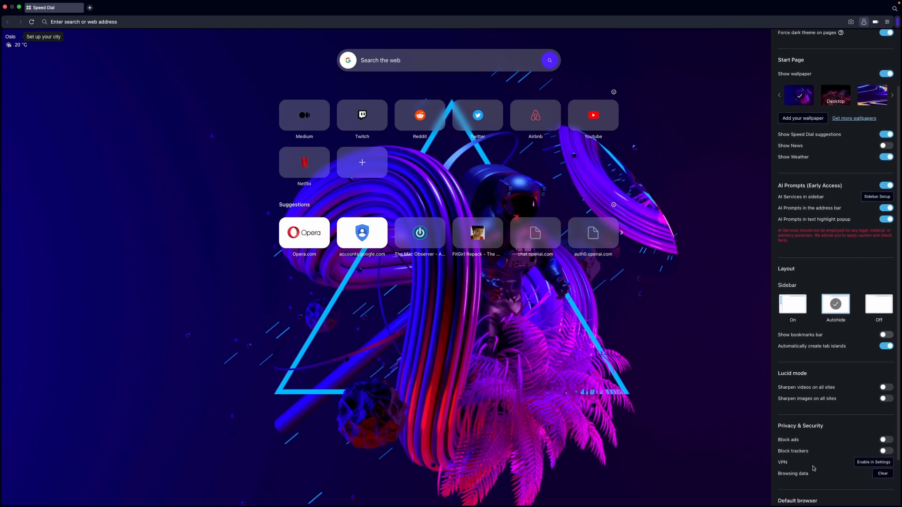
scroll("down", 3)
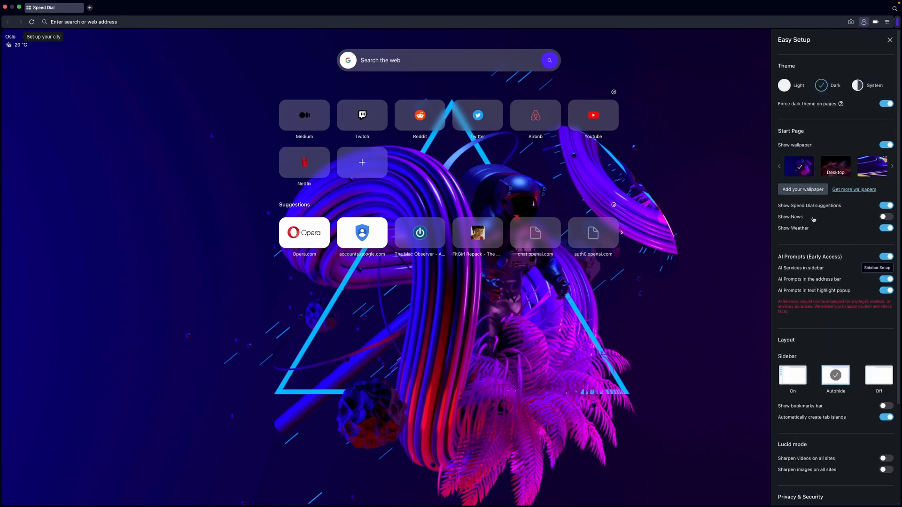
Step: Start Add your wallpaper, cancel the file picker, then choose Get more wallpapers
left_click(802, 189)
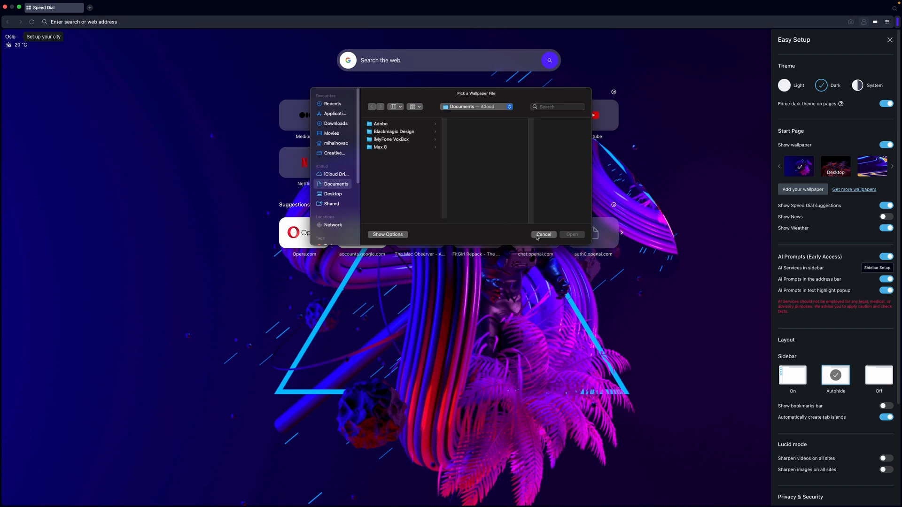
left_click(542, 235)
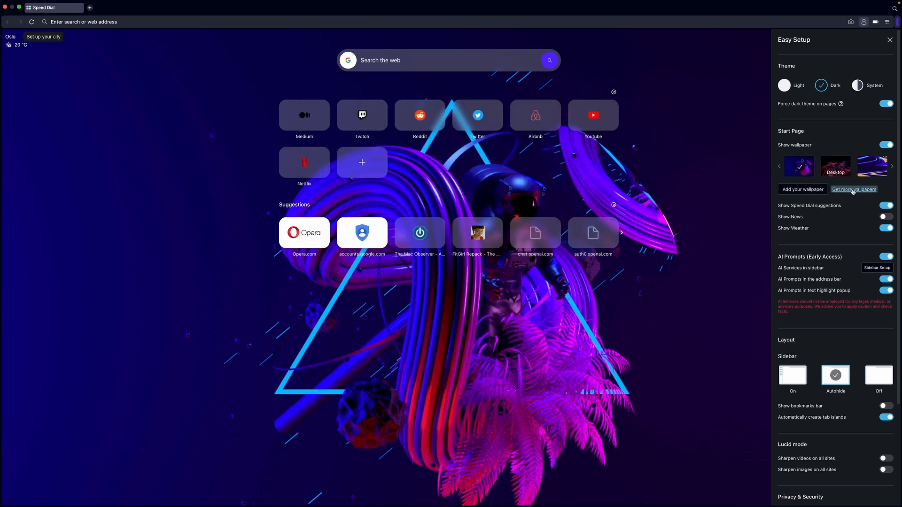
left_click(854, 188)
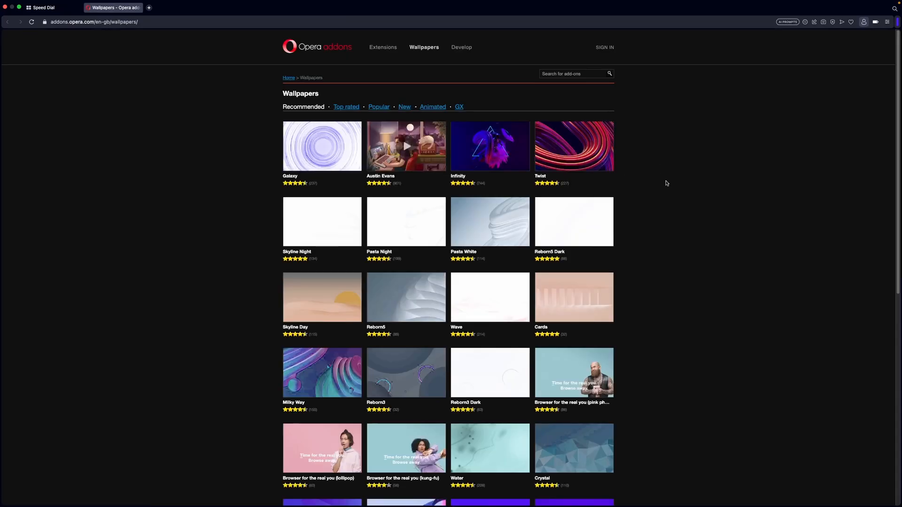
scroll("down", 3)
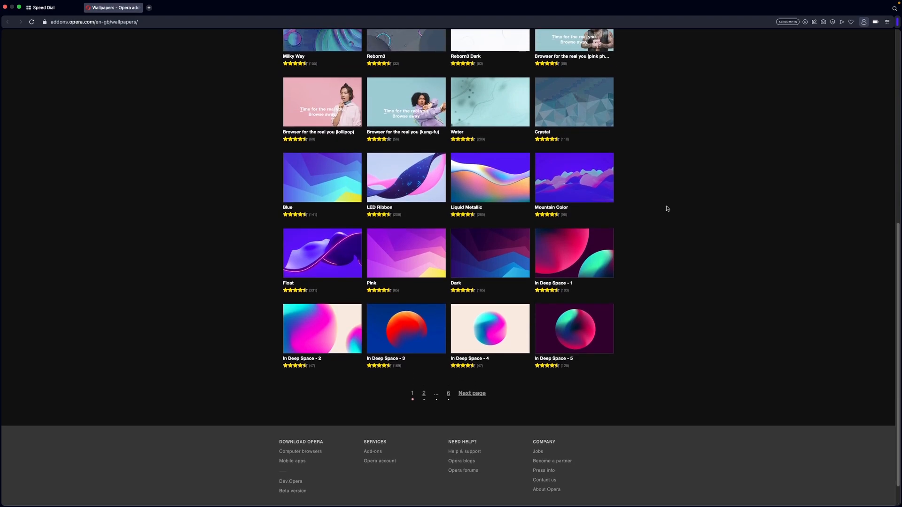
scroll("up", 3)
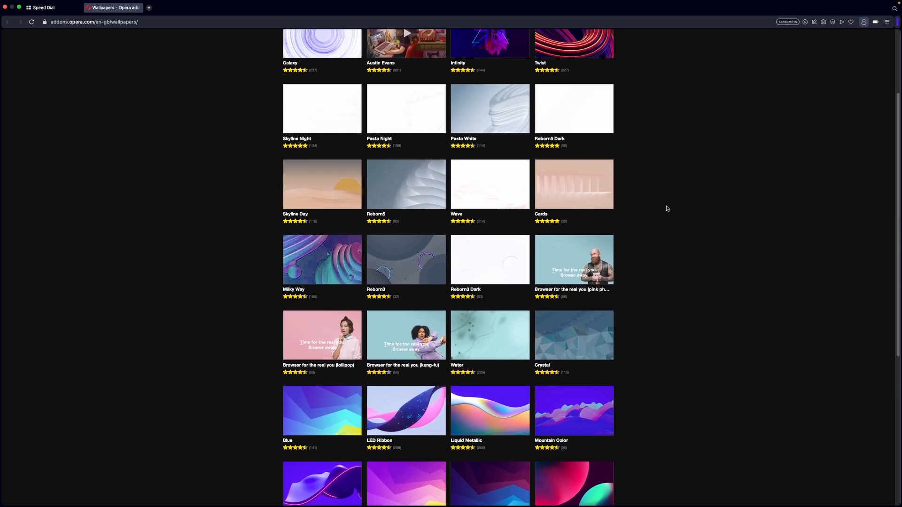